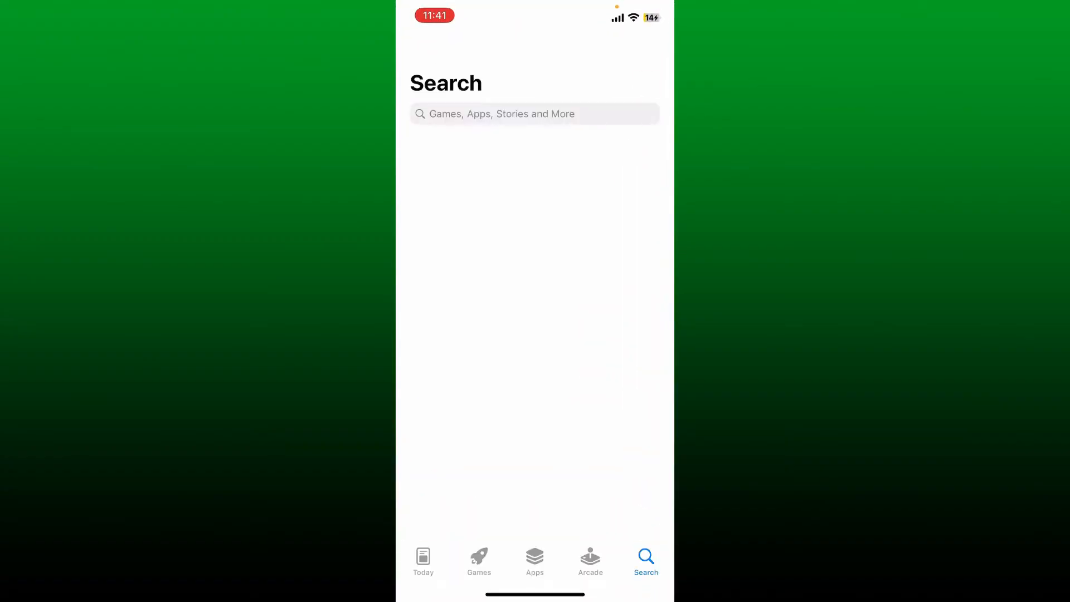
Search the App Store for 'flybuys', go to the Flybuys product page and enlarge its first screenshot
{"action": "left_click", "coordinate": [534, 114]}
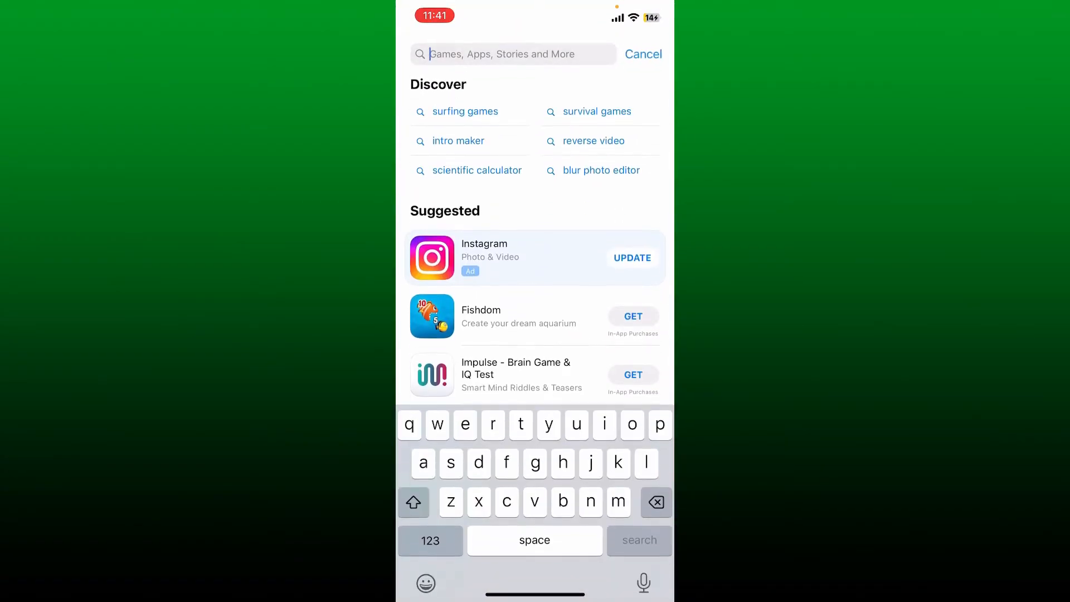
{"action": "type", "text": "flybuys"}
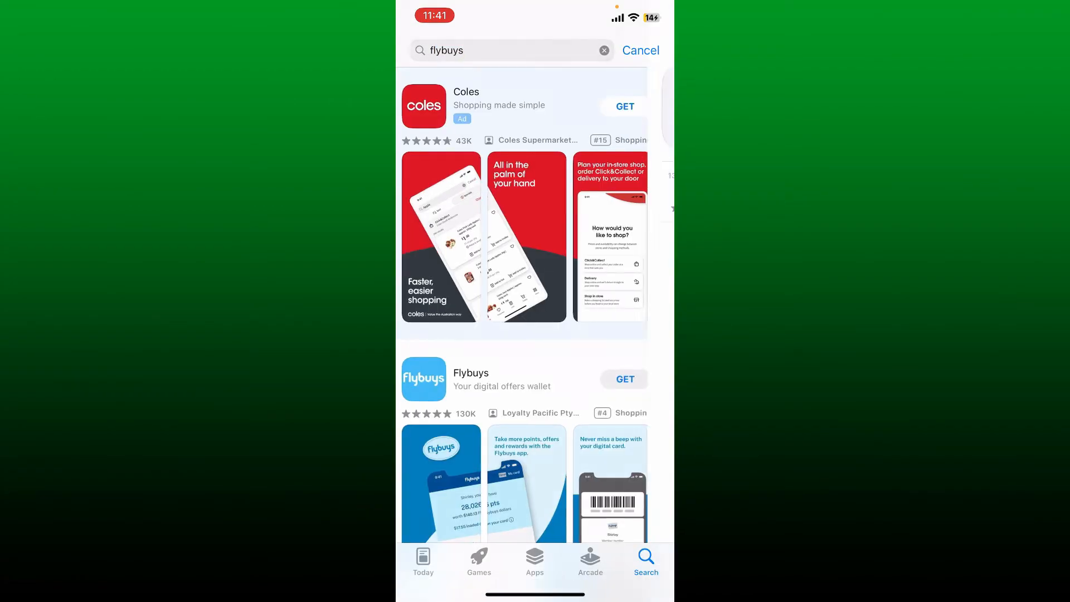
{"action": "left_click", "coordinate": [470, 373]}
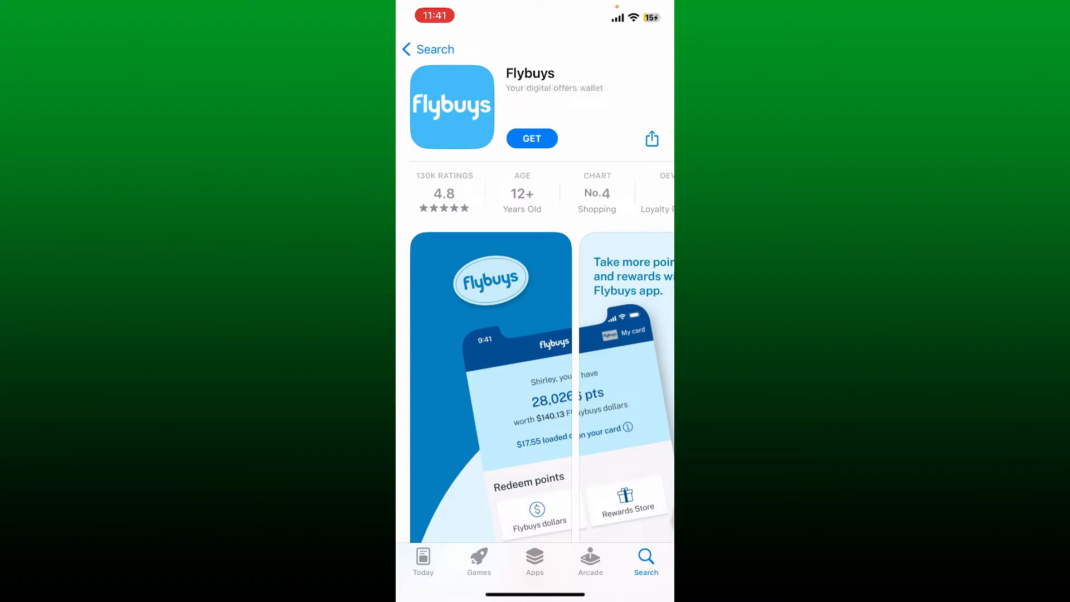
{"action": "left_click", "coordinate": [491, 385]}
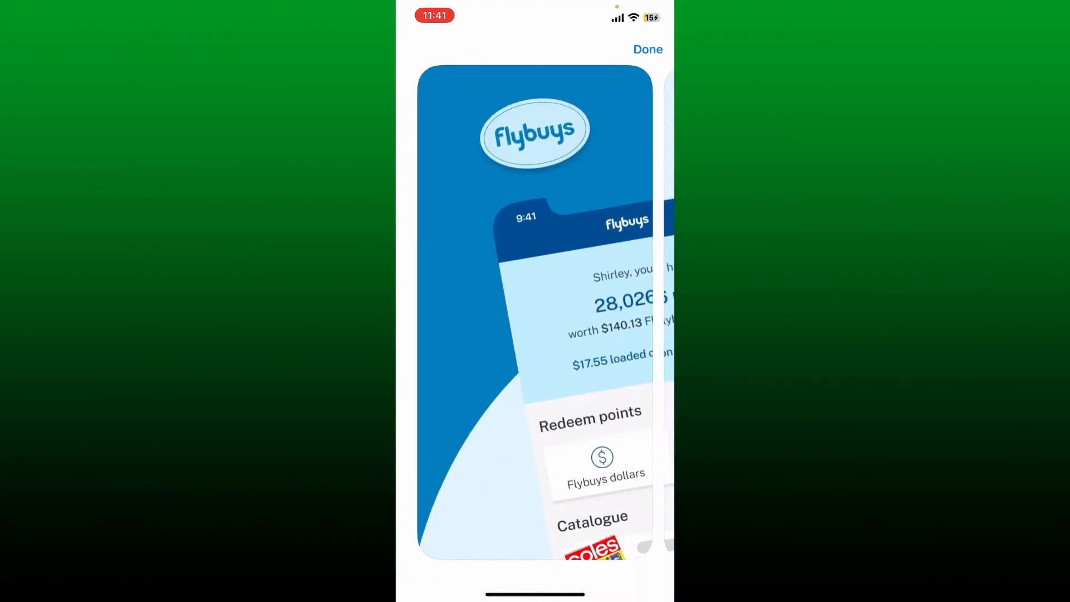
Browse through the Flybuys screenshots, then close the gallery to return to the product page
{"action": "scroll", "scroll_direction": "left", "scroll_amount": 3}
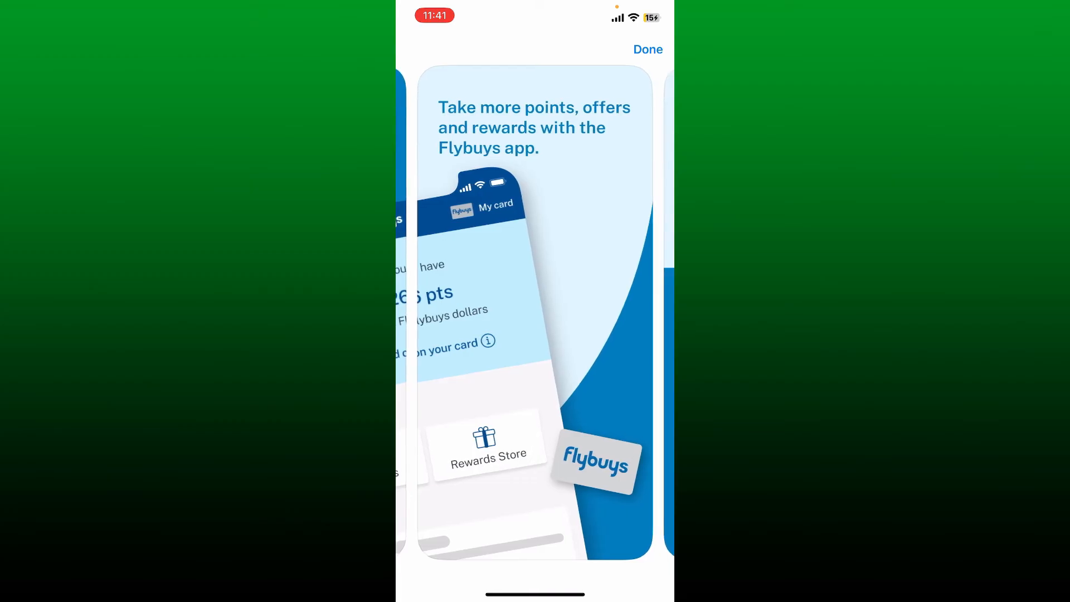
{"action": "scroll", "scroll_direction": "left", "scroll_amount": 3}
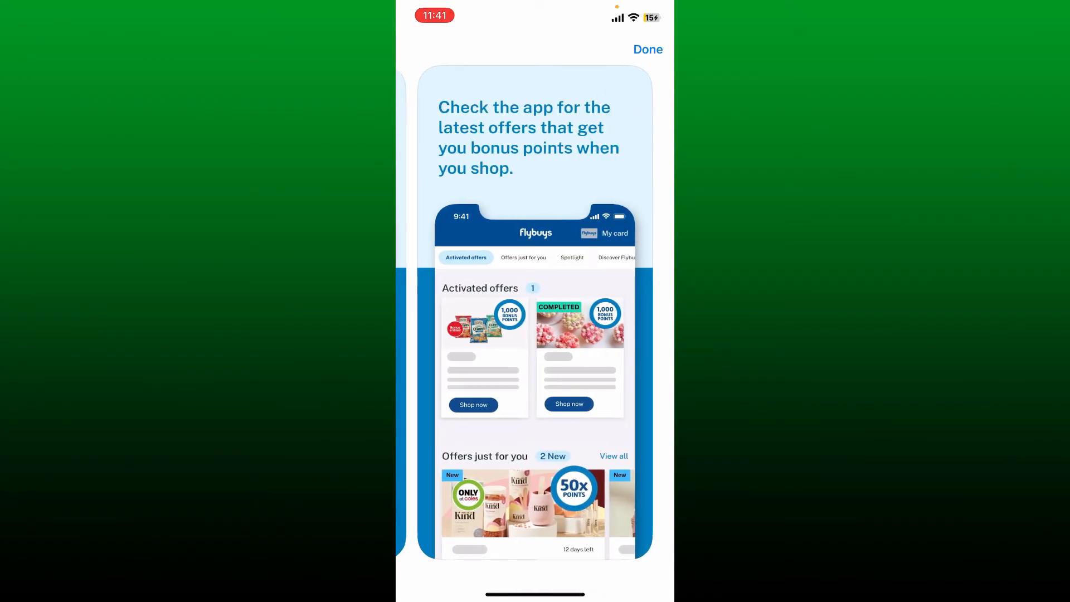
{"action": "left_click", "coordinate": [646, 49]}
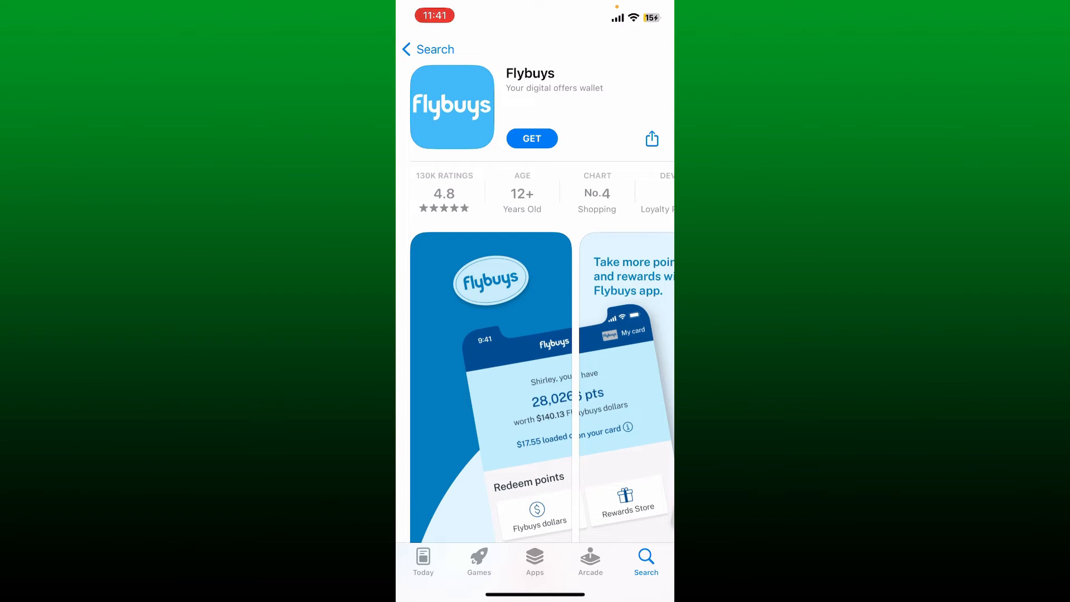